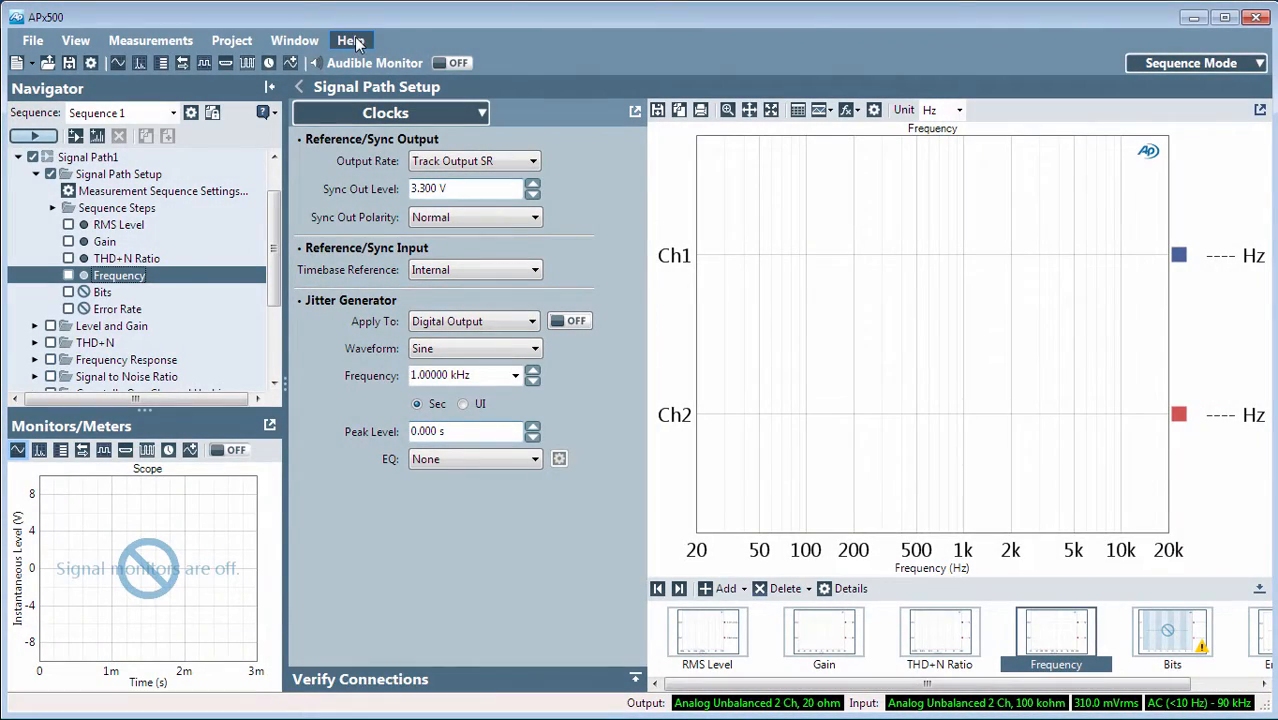
Step: Open About APx500 and view the Advanced Clock Module's firmware V1.10 details
{"action": "left_click", "coordinate": [350, 40]}
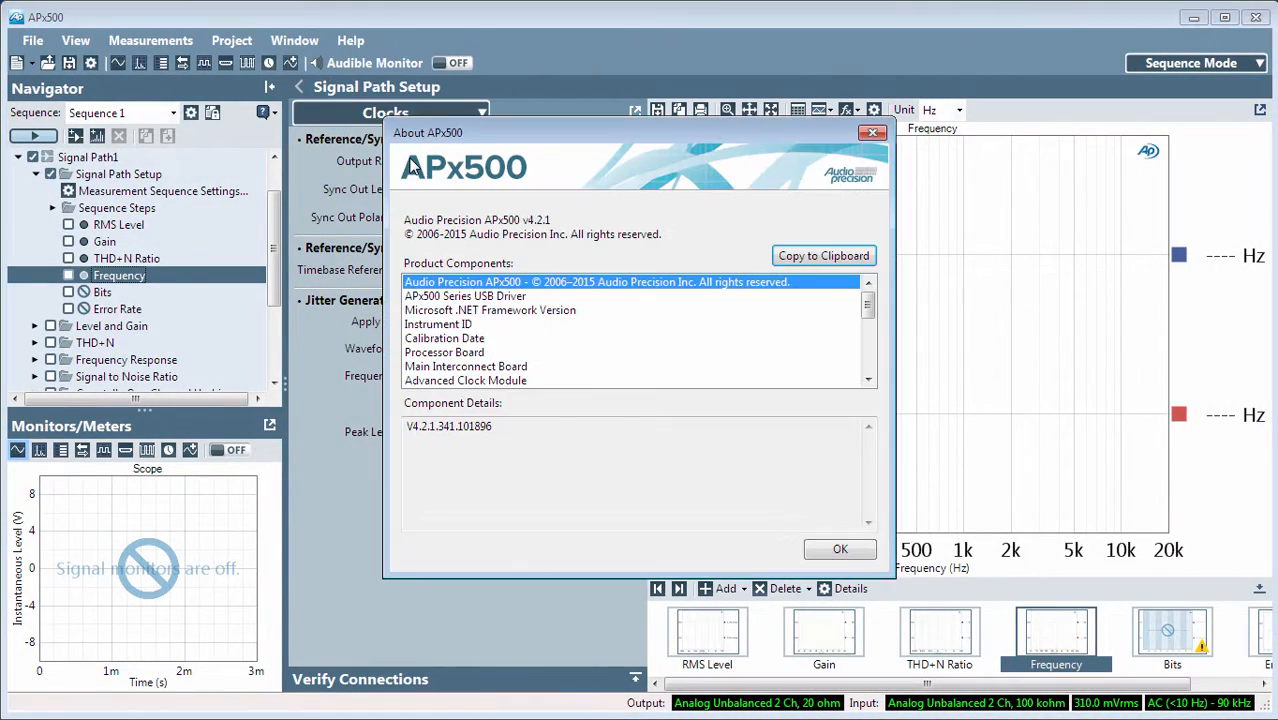
{"action": "mouse_move", "coordinate": [530, 388]}
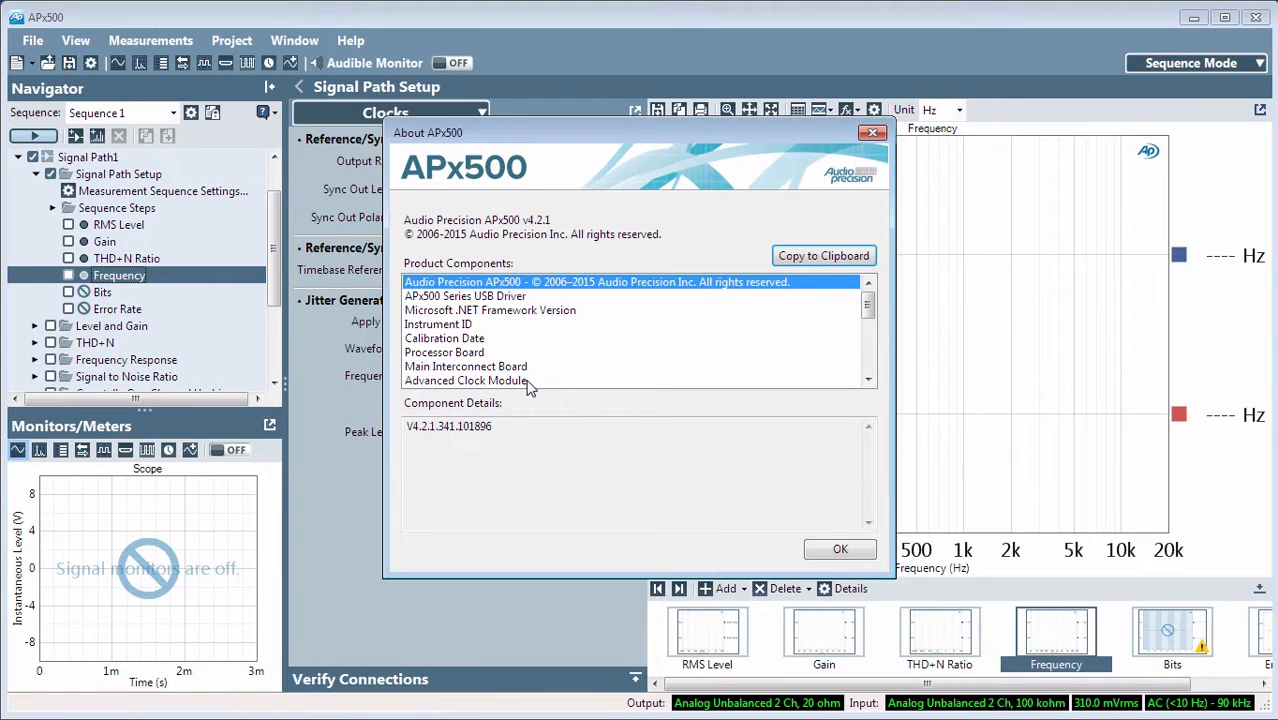
{"action": "left_click", "coordinate": [465, 380]}
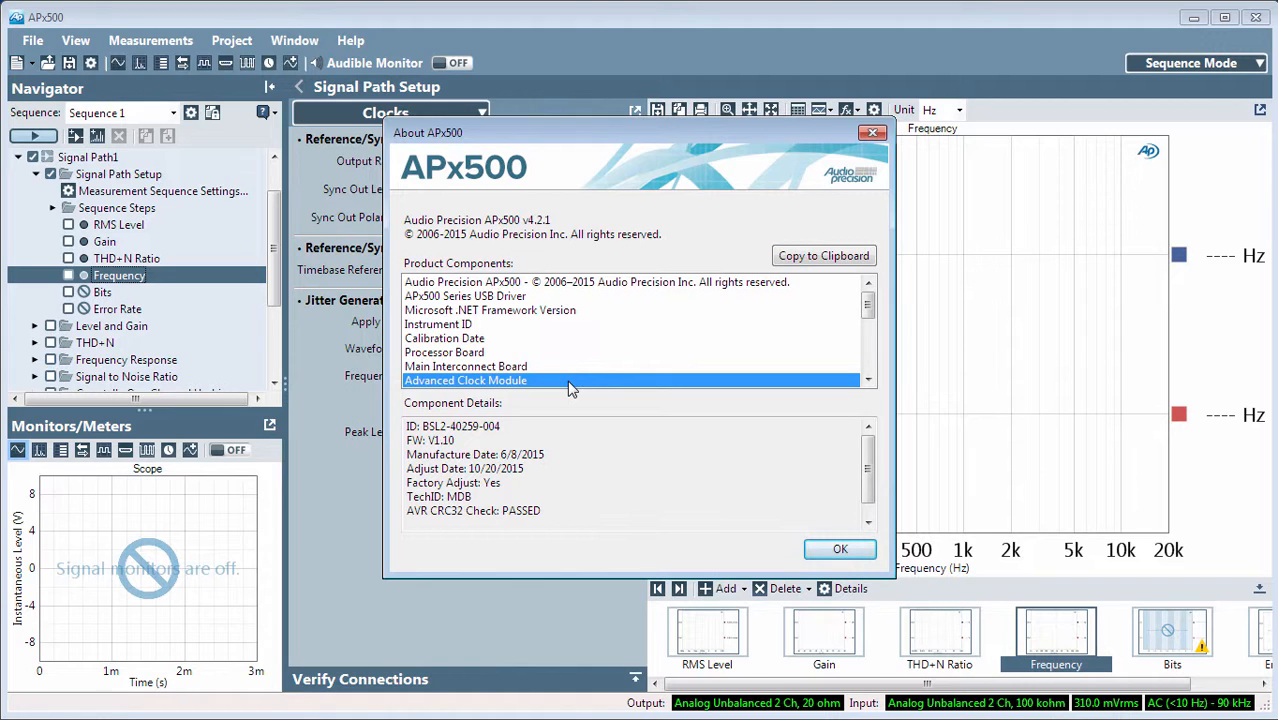
Step: Dismiss the About window with OK to return to the Clocks panel
{"action": "left_click", "coordinate": [839, 548]}
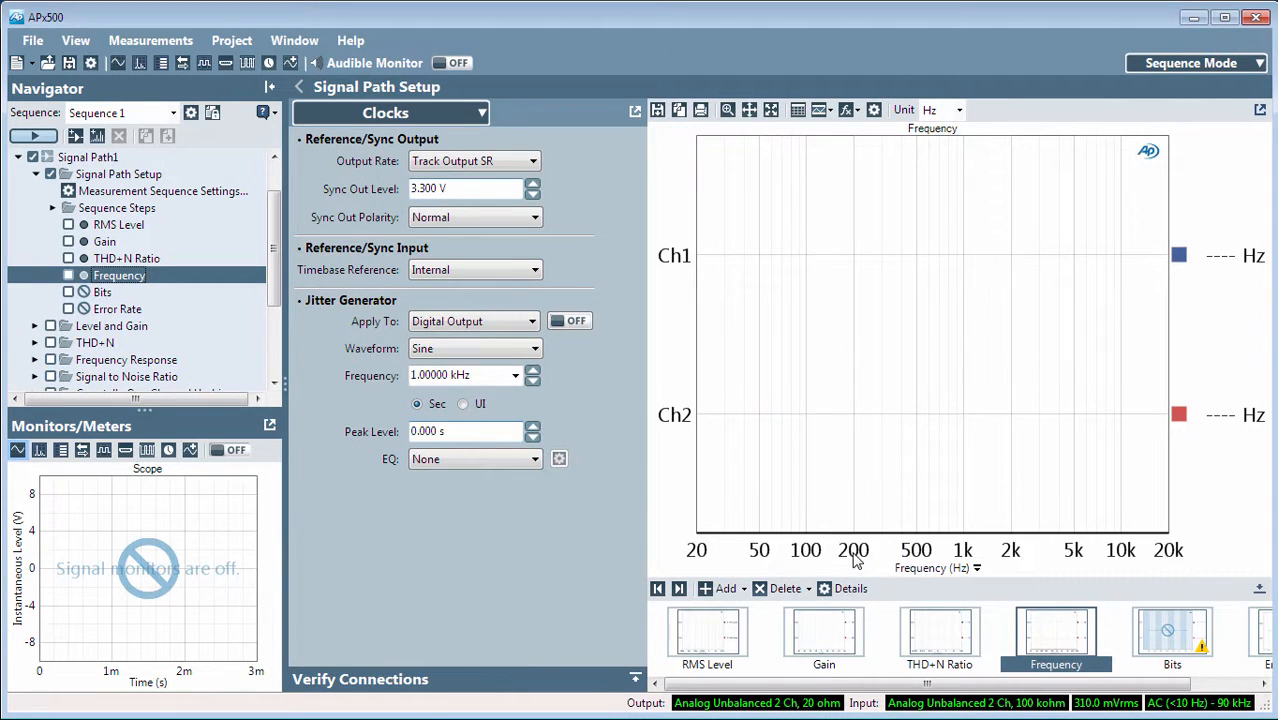
{"action": "mouse_move", "coordinate": [683, 288]}
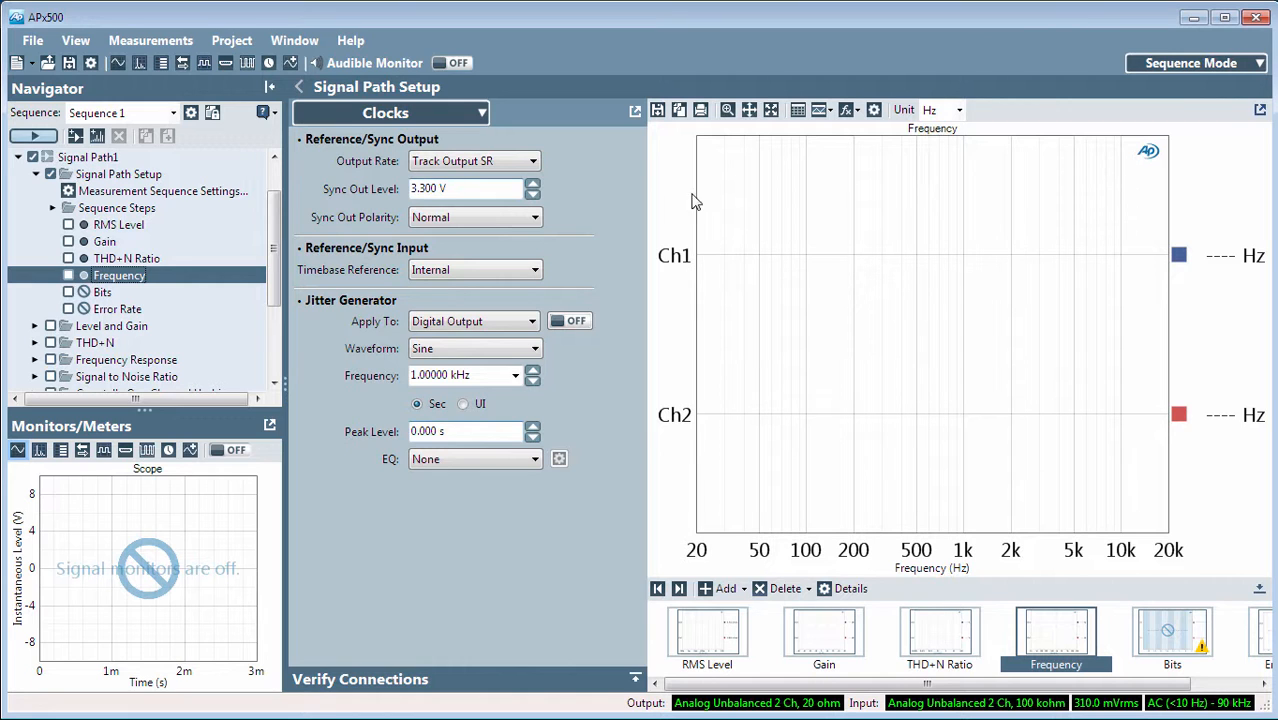
{"action": "mouse_move", "coordinate": [590, 150]}
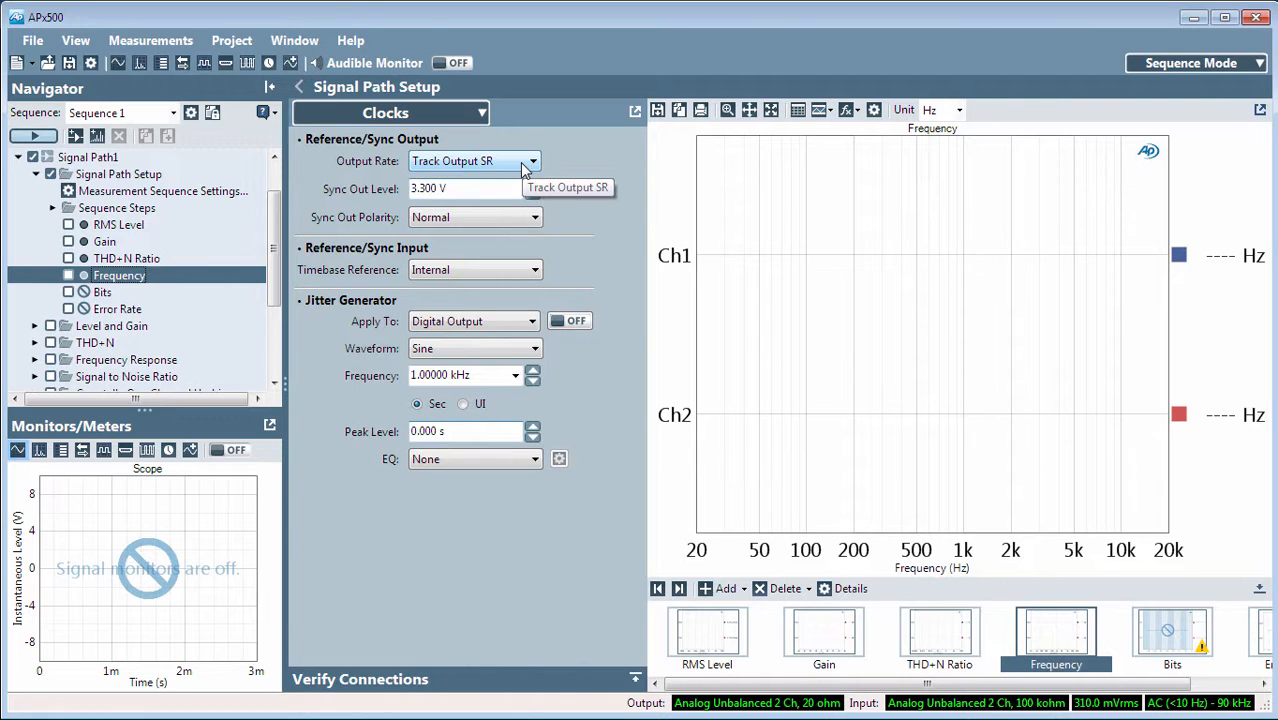
Step: Choose Custom Output Rate at 48.0000 kHz, reviewing Sync Out Level 3.300 V and Normal polarity
{"action": "left_click", "coordinate": [531, 161]}
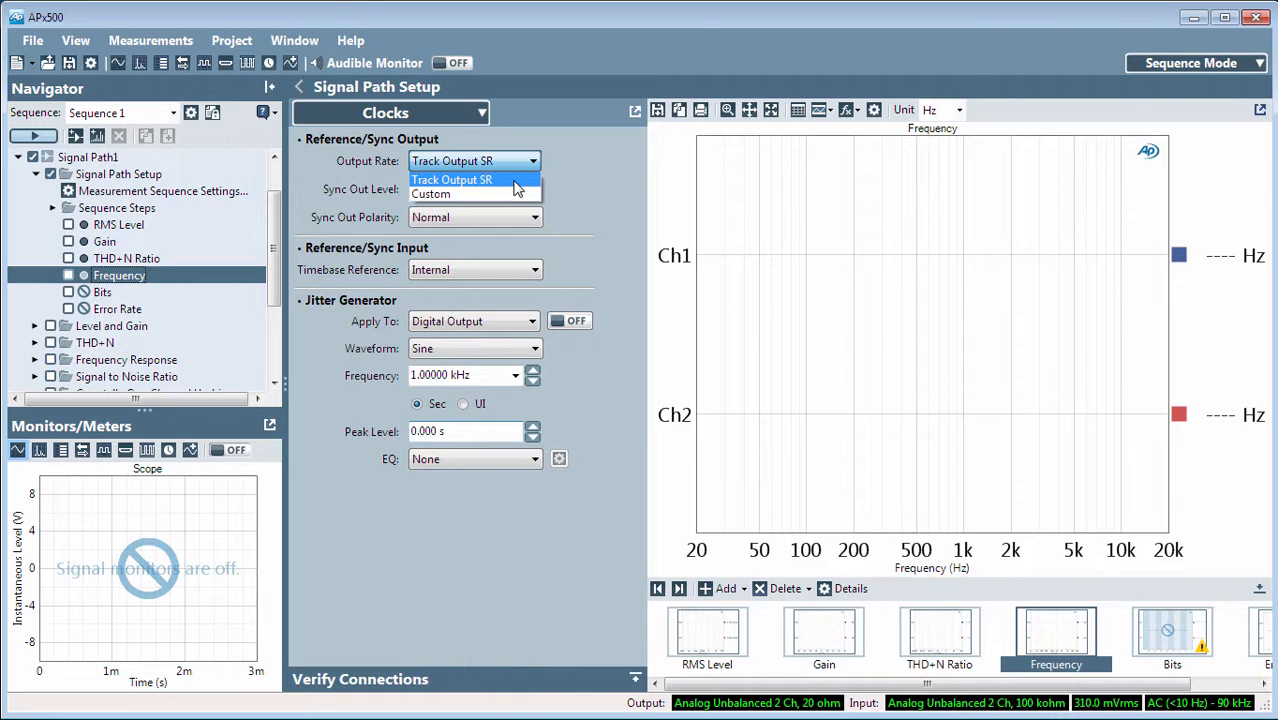
{"action": "mouse_move", "coordinate": [513, 193]}
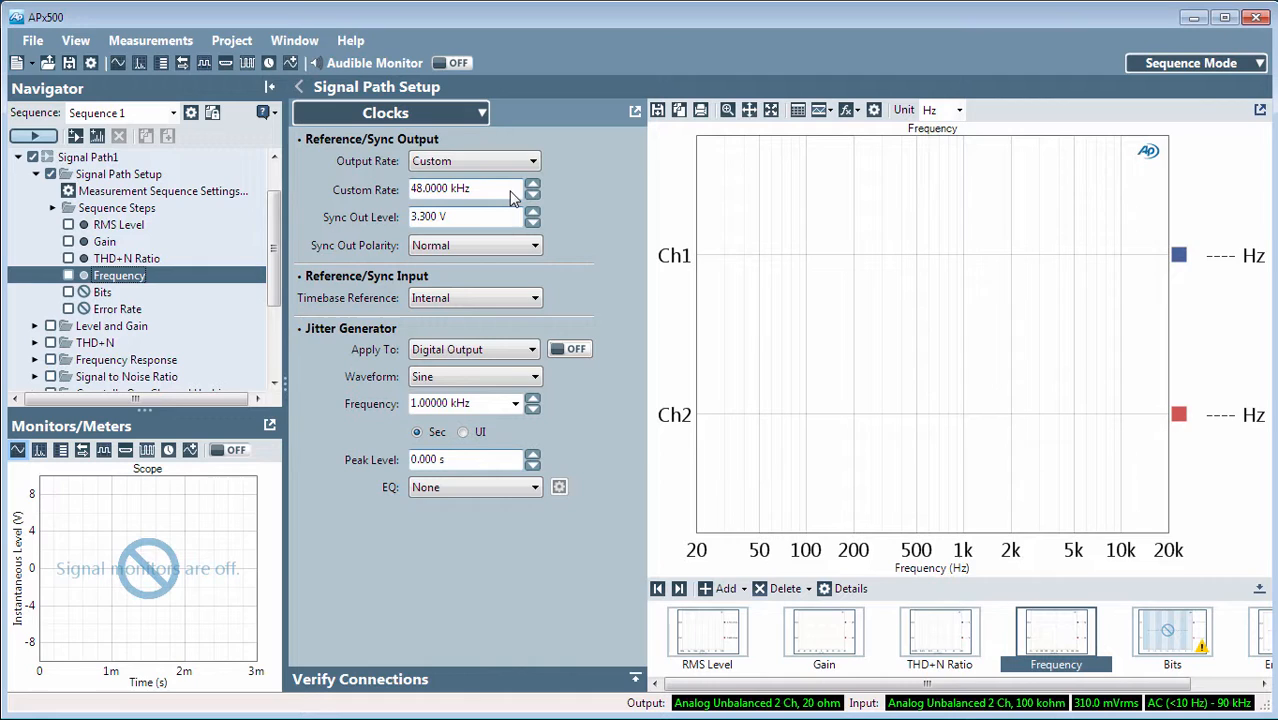
{"action": "triple_click", "coordinate": [460, 189]}
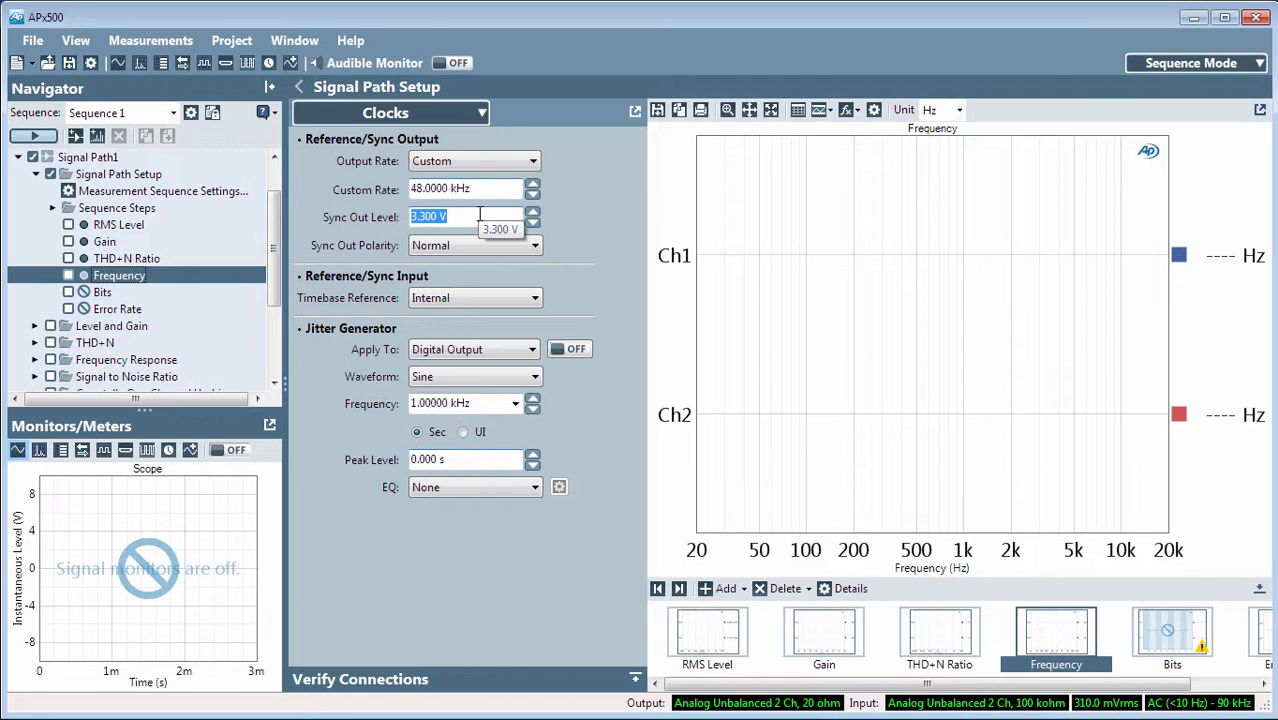
{"action": "left_click", "coordinate": [533, 245]}
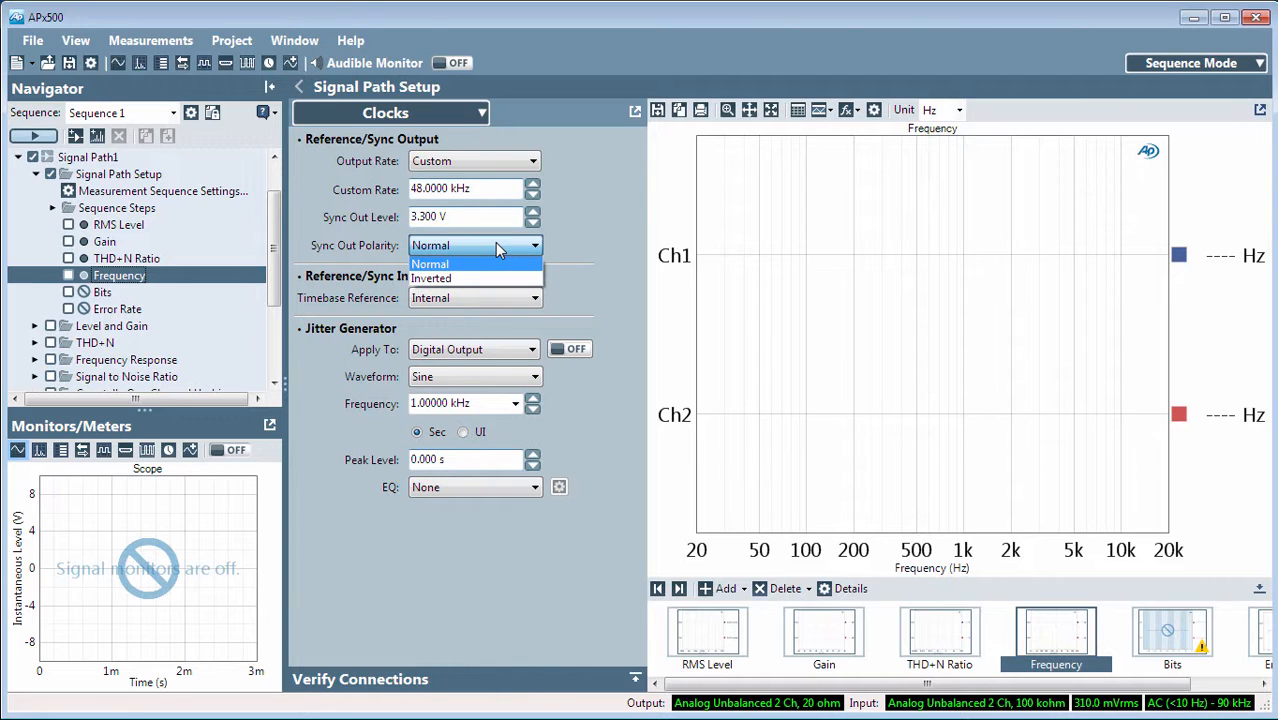
{"action": "mouse_move", "coordinate": [545, 243]}
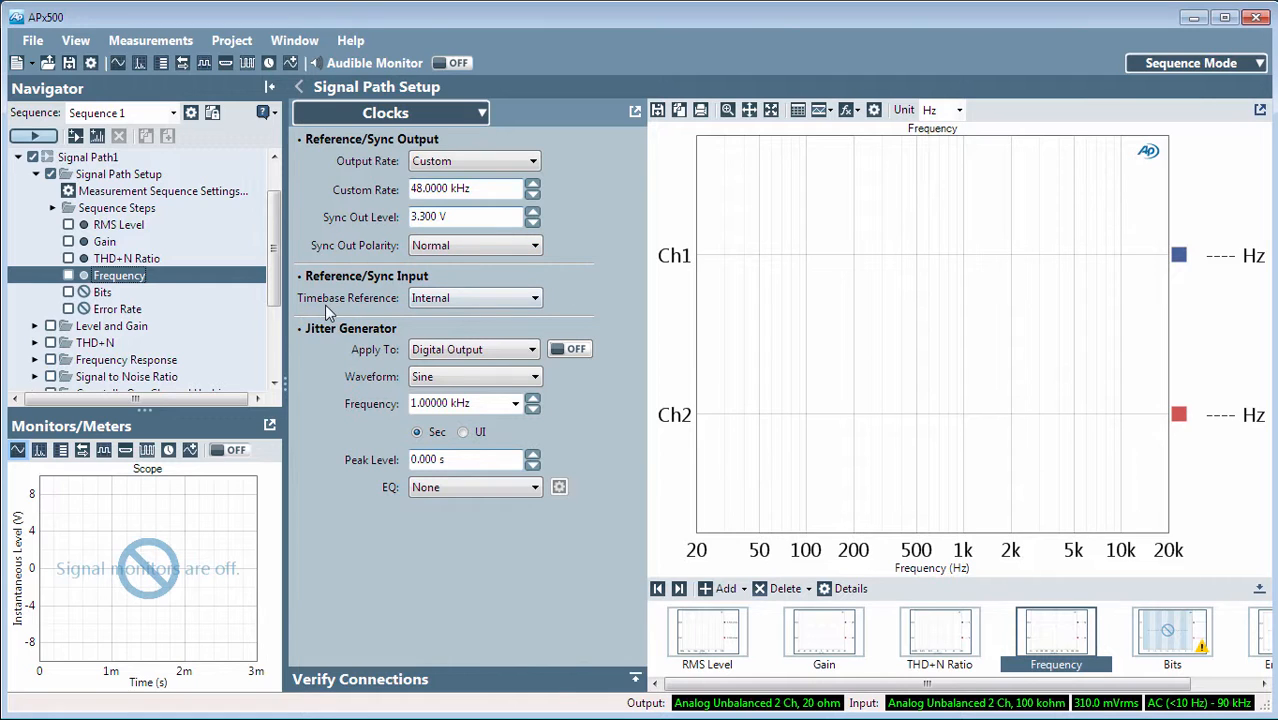
{"action": "mouse_move", "coordinate": [388, 315]}
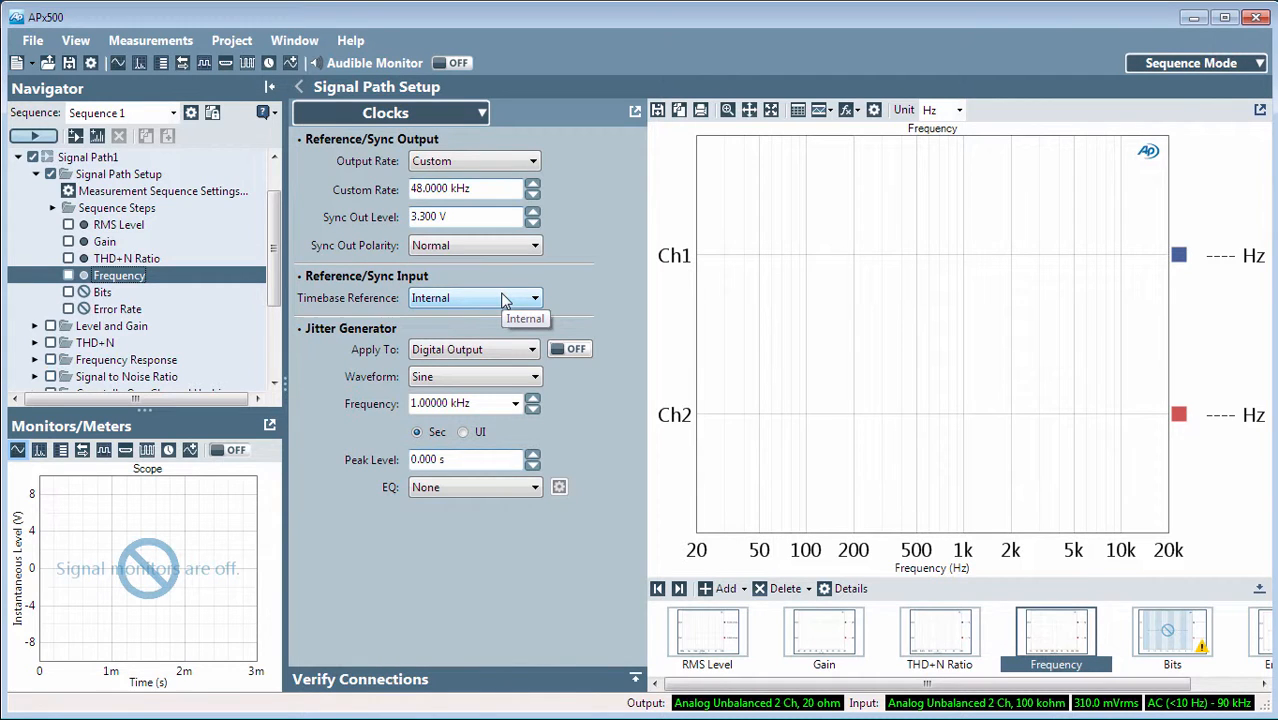
Step: List Timebase Reference sources: Internal, Ext. AES11 DARS IN (XLR), Ext. Sync IN (BNC)
{"action": "left_click", "coordinate": [534, 297]}
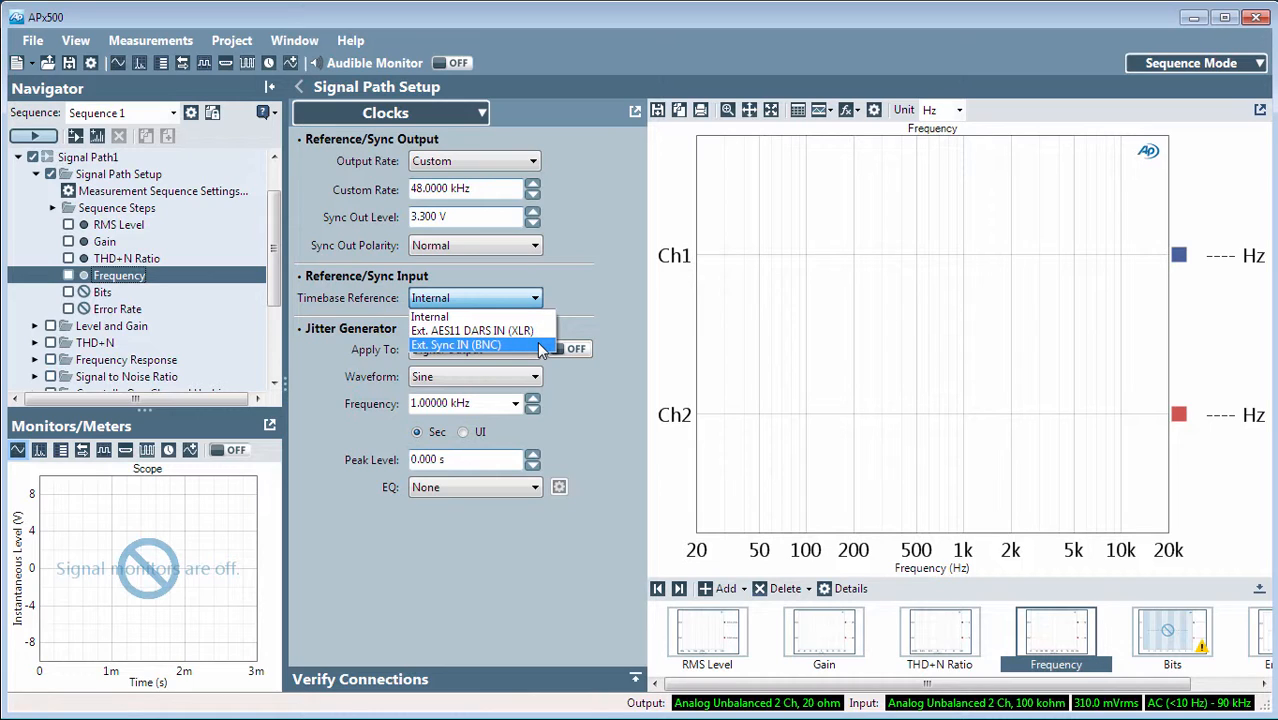
{"action": "mouse_move", "coordinate": [615, 283]}
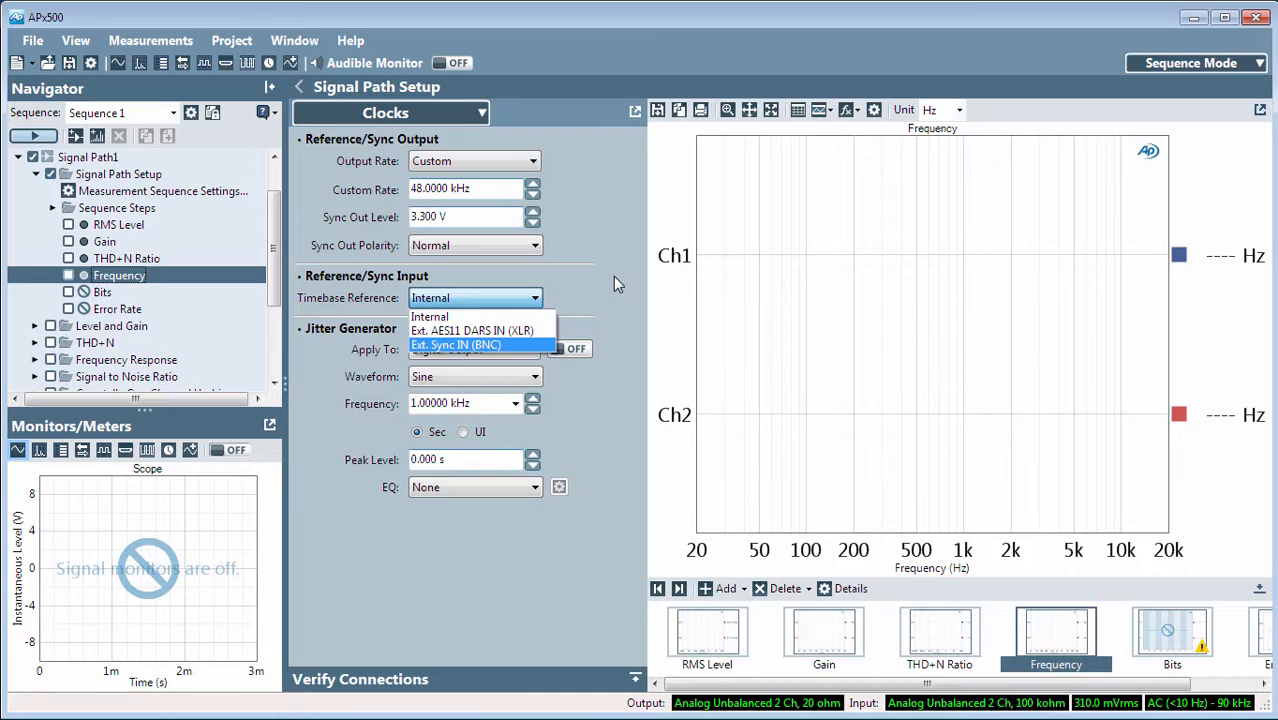